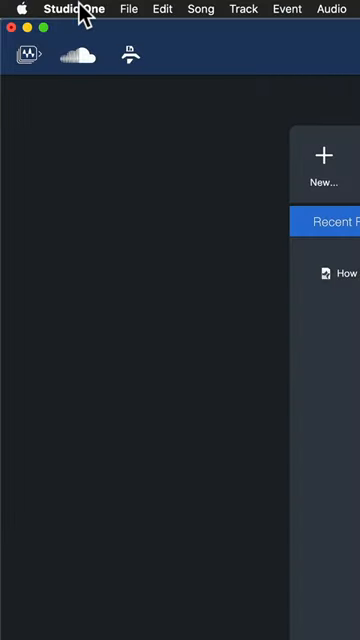
Step: Open Studio One Preferences from the Studio One menu to reach External Devices
click(70, 9)
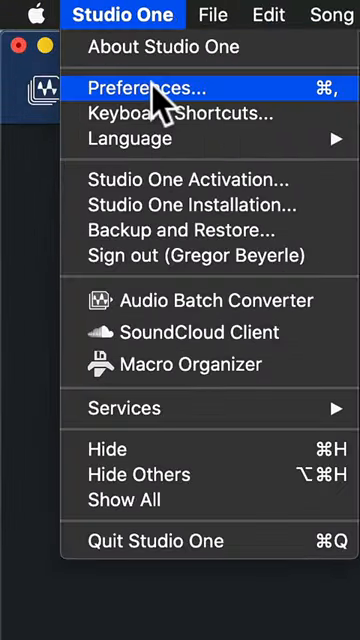
click(154, 88)
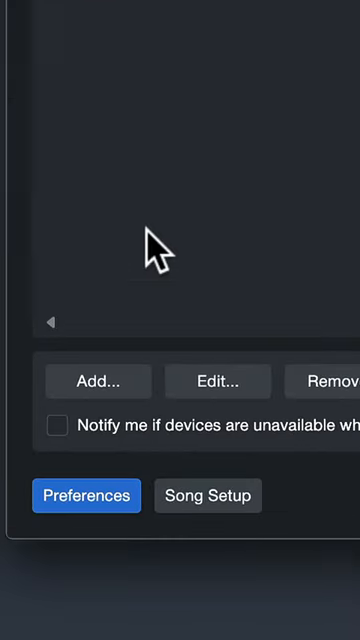
Step: Add a New Keyboard device receiving MIDI from A-PRO Port 2
click(97, 381)
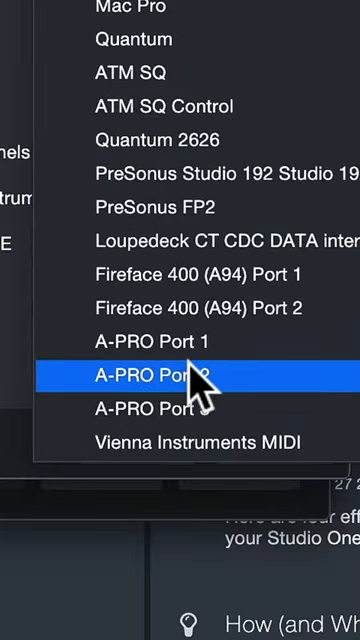
click(160, 375)
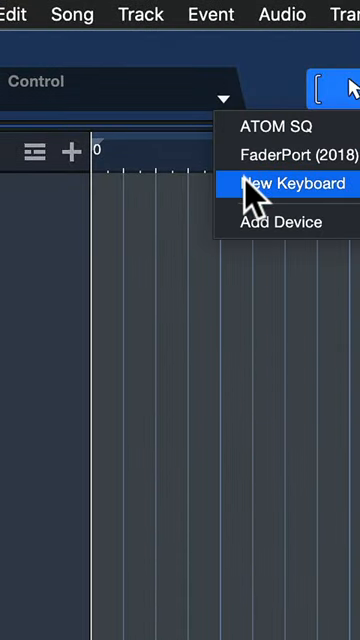
Step: Open the New Keyboard editor, MIDI-learn a button, and search 'play' to assign it
click(290, 183)
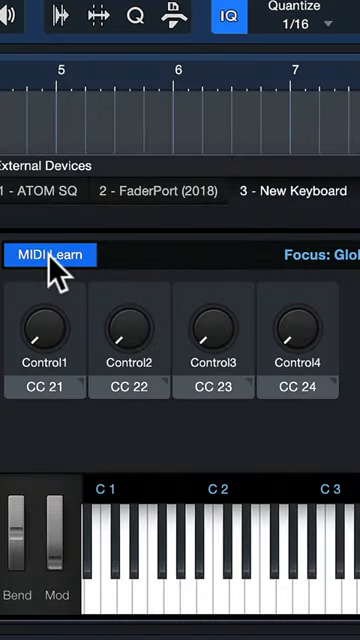
click(45, 330)
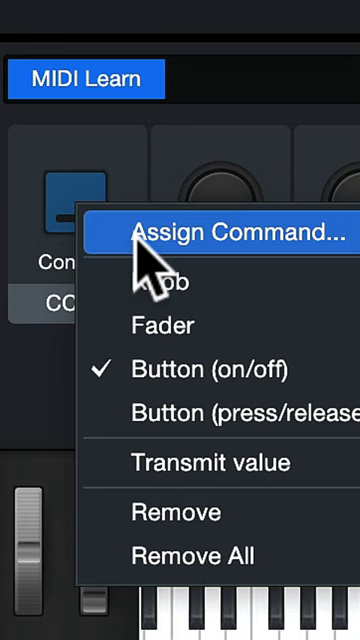
click(230, 232)
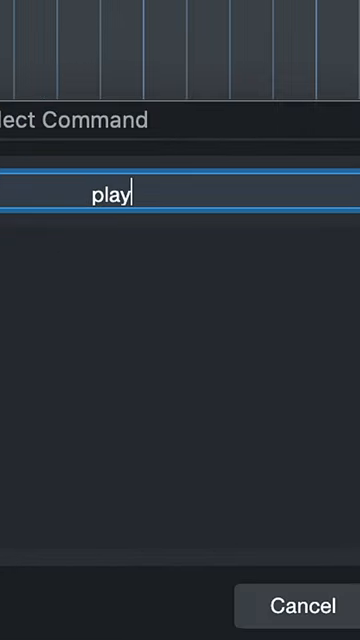